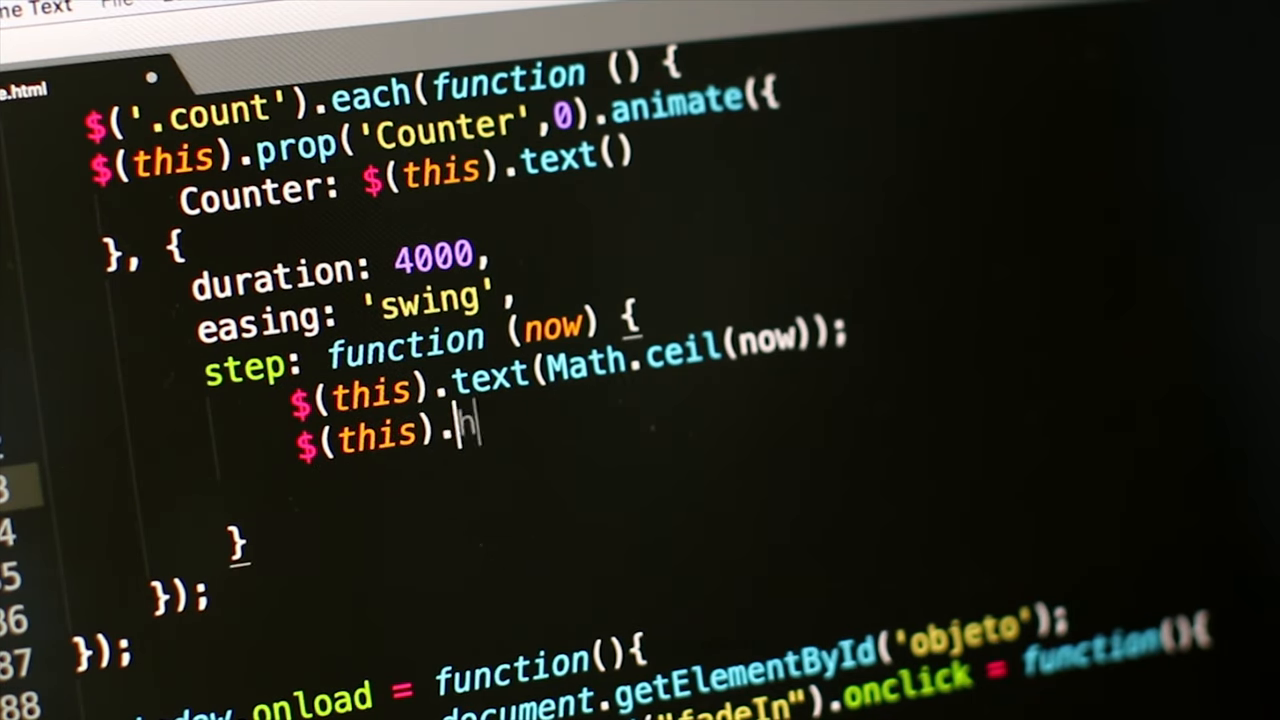
{"action": "type", "text": "html();"}
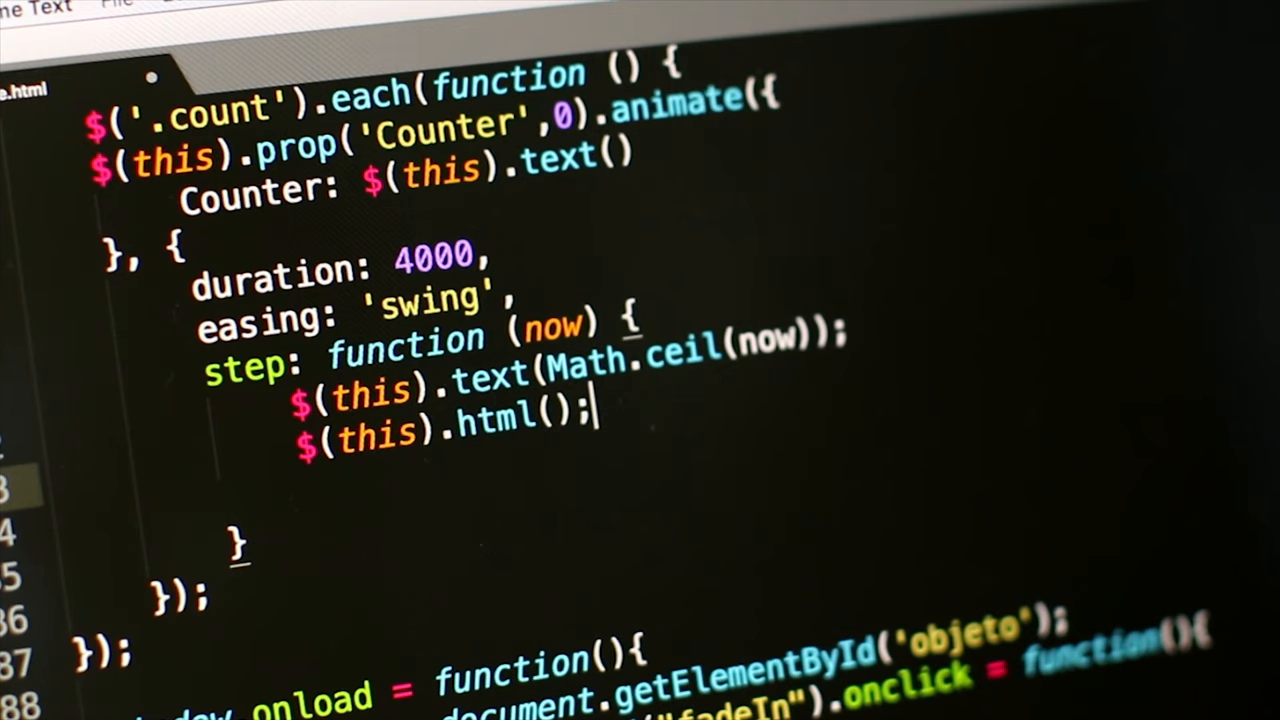
{"action": "type", "text": "text"}
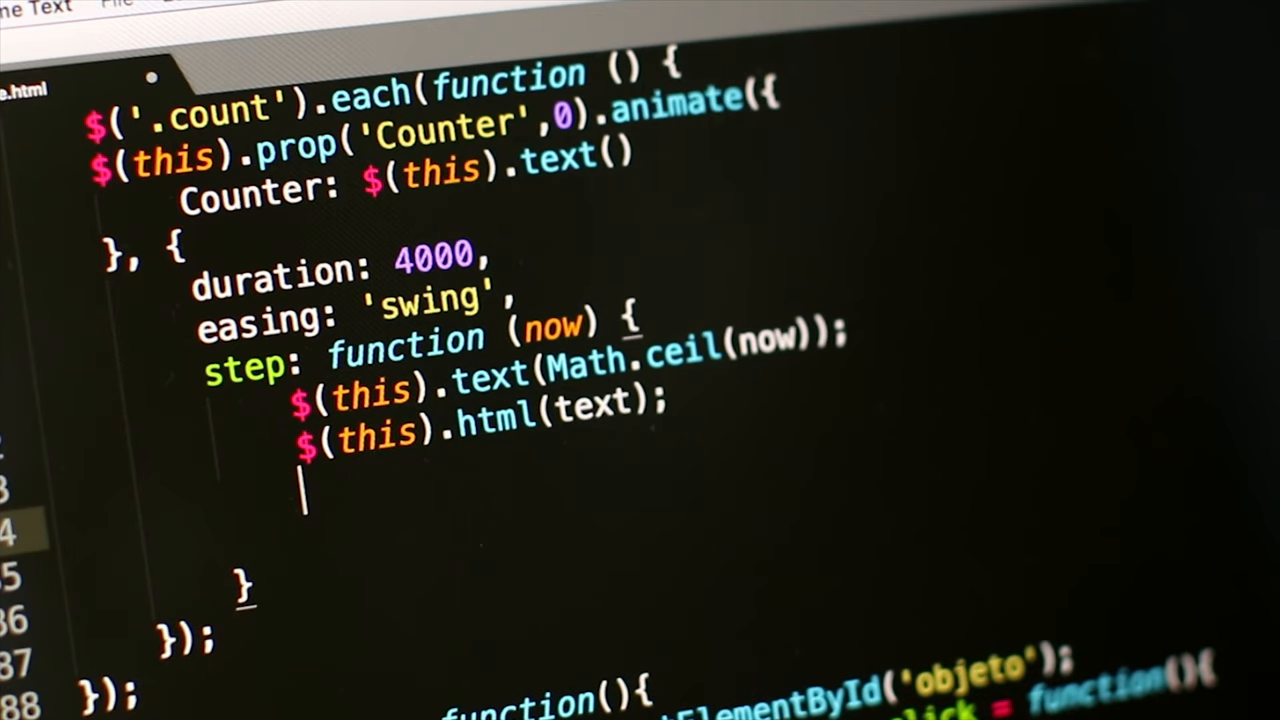
{"action": "type", "text": "if()"}
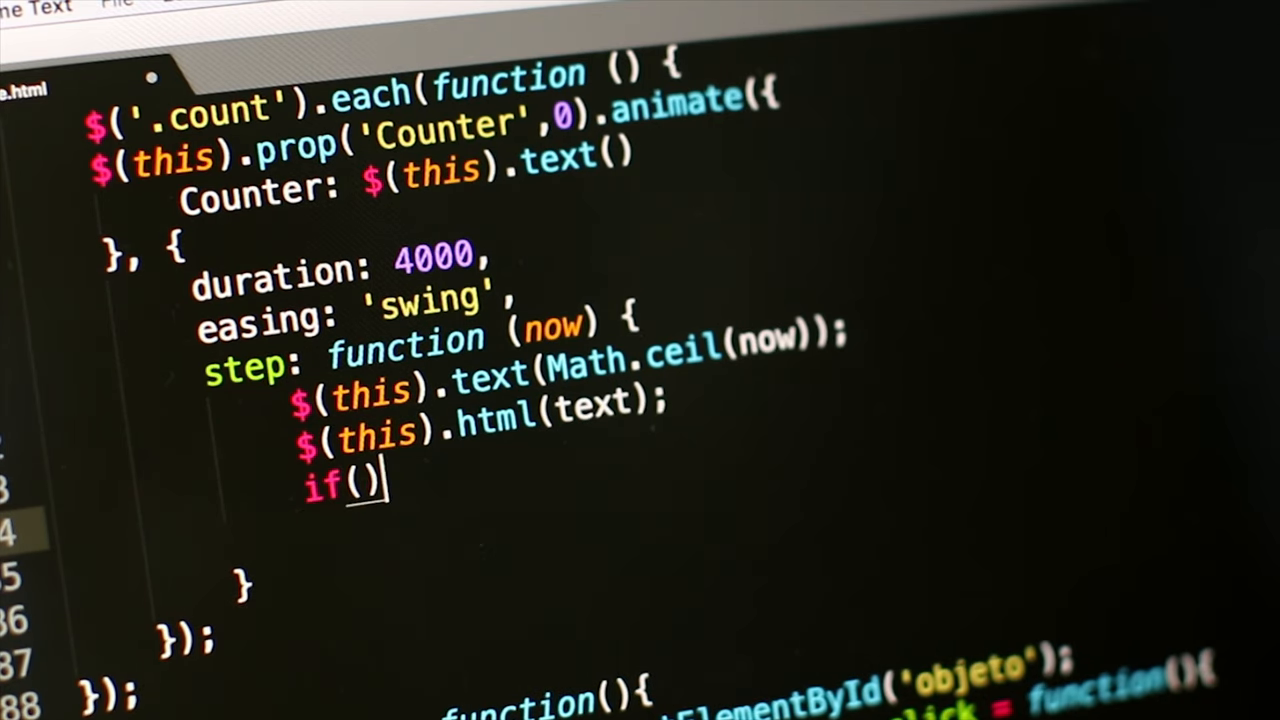
{"action": "type", "text": "initial"}
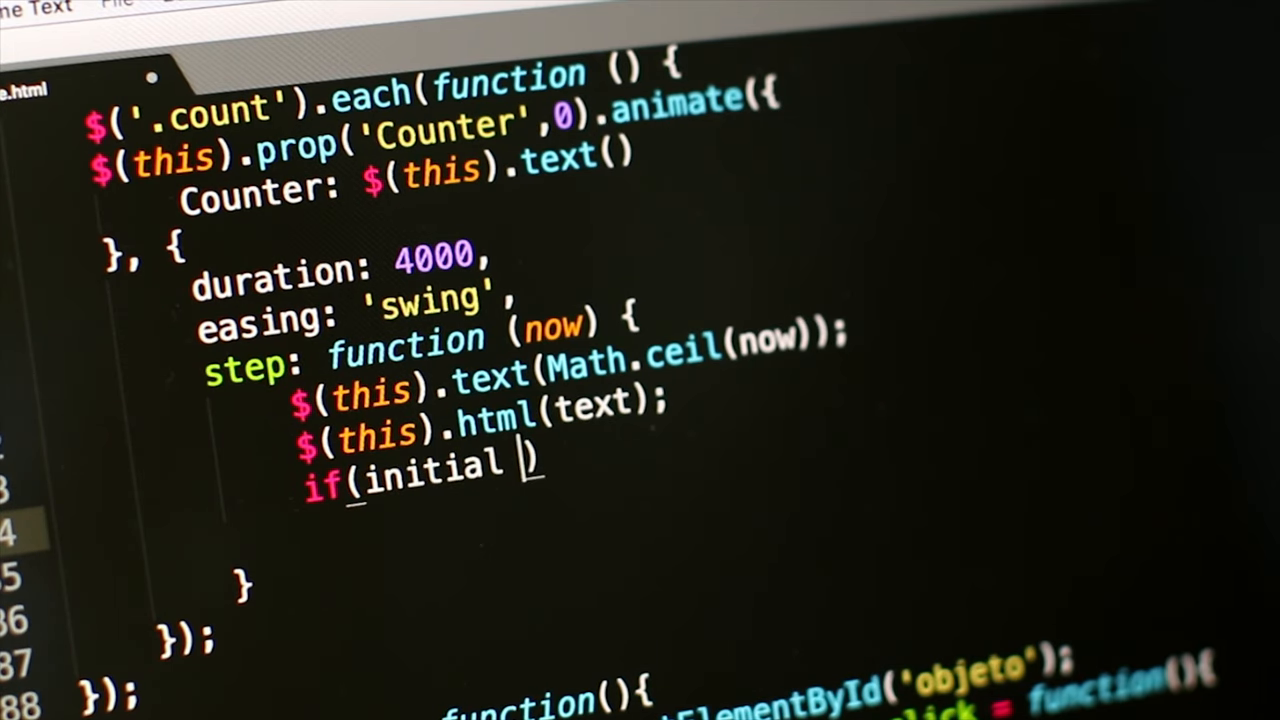
{"action": "type", "text": "== 0"}
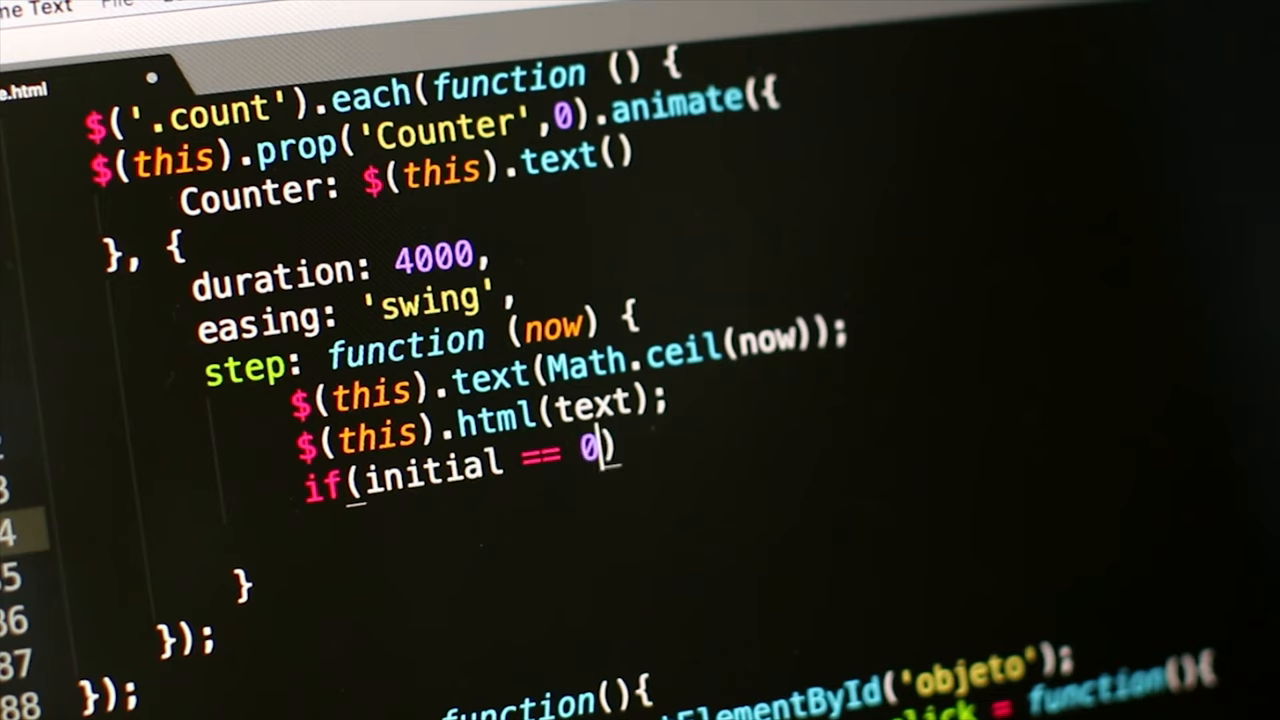